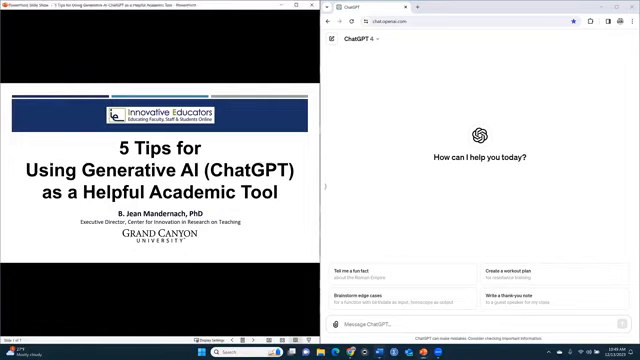
Advance the PowerPoint slideshow one slide to Time Management & Organization
{"action": "key", "text": "right"}
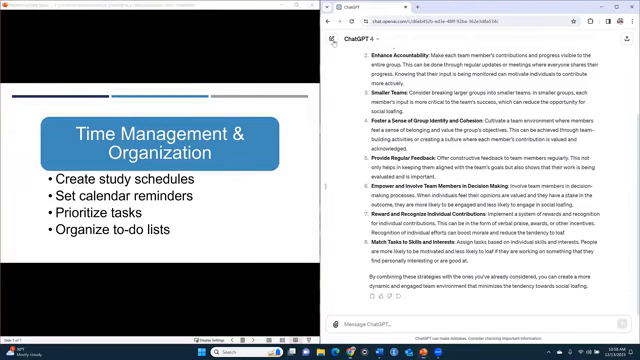
Start a new chat asking for a weekly schedule around classes, work, tests, meals and exercise
{"action": "left_click", "coordinate": [332, 37]}
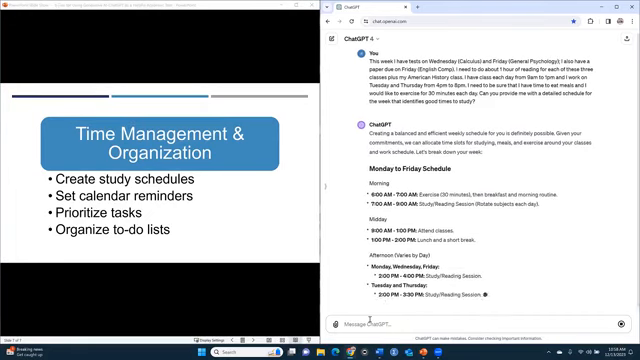
{"action": "scroll", "scroll_direction": "down", "scroll_amount": 3}
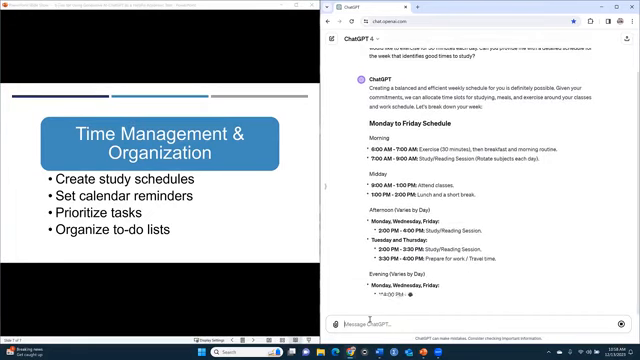
Scroll through the generating schedule's evening, night and study-notes sections
{"action": "scroll", "scroll_direction": "down", "scroll_amount": 3}
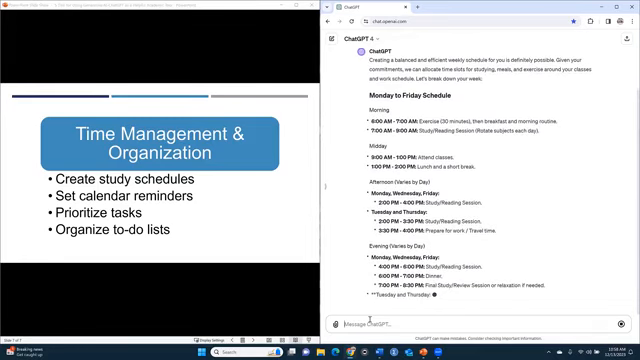
{"action": "scroll", "scroll_direction": "down", "scroll_amount": 3}
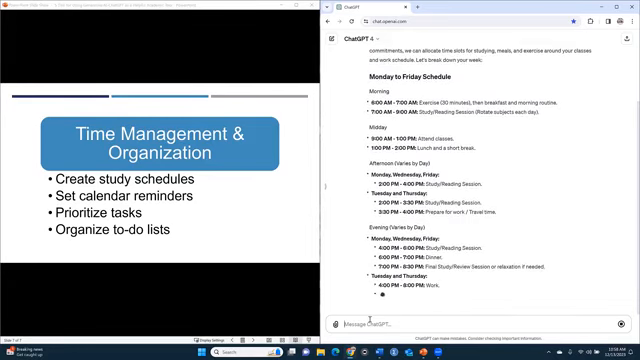
{"action": "scroll", "scroll_direction": "down", "scroll_amount": 3}
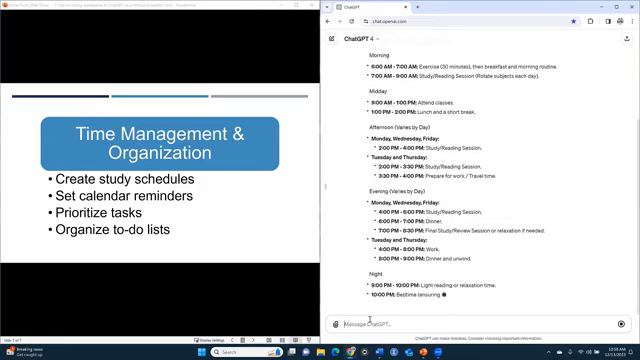
{"action": "scroll", "scroll_direction": "down", "scroll_amount": 3}
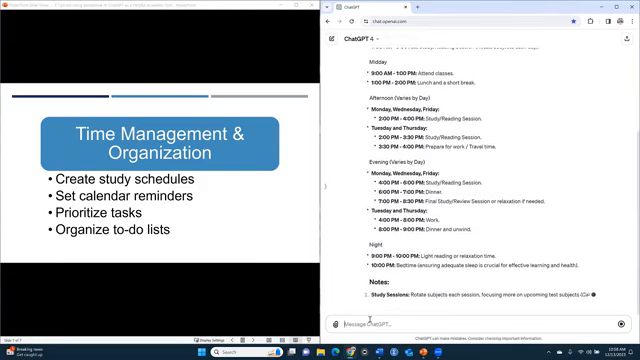
{"action": "scroll", "scroll_direction": "down", "scroll_amount": 3}
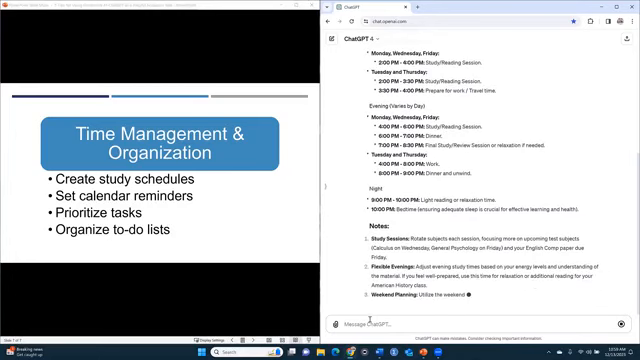
Tell ChatGPT 'I don't exercise in the morning' and scroll the revised timetable
{"action": "type", "text": "i don"}
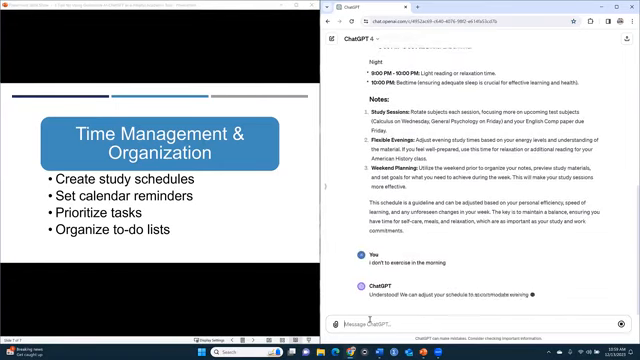
{"action": "scroll", "scroll_direction": "down", "scroll_amount": 3}
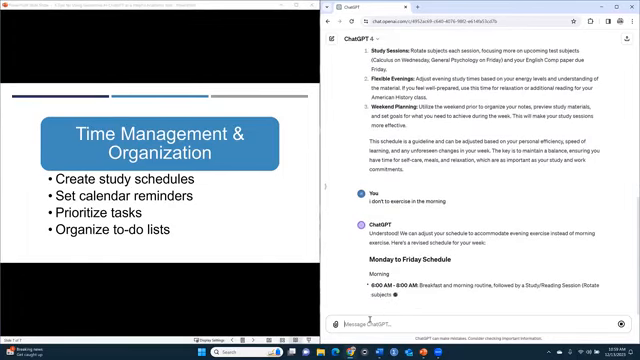
{"action": "scroll", "scroll_direction": "down", "scroll_amount": 3}
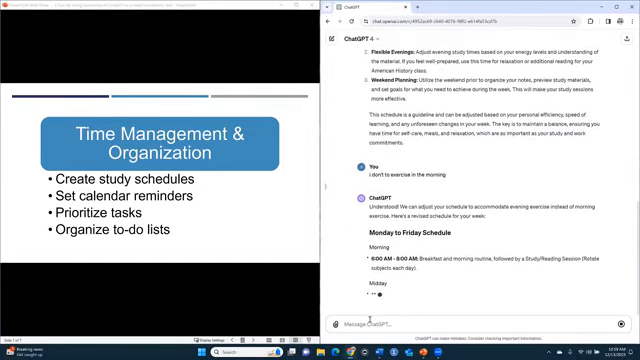
{"action": "scroll", "scroll_direction": "down", "scroll_amount": 3}
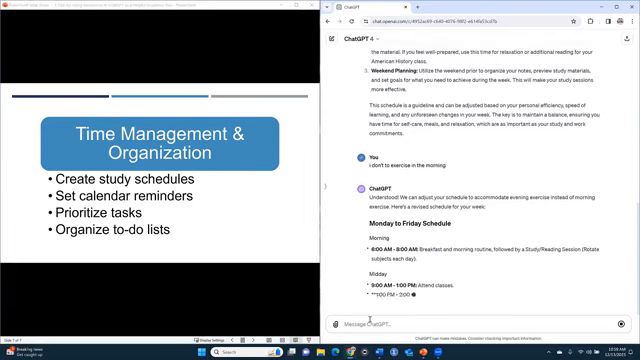
{"action": "scroll", "scroll_direction": "down", "scroll_amount": 3}
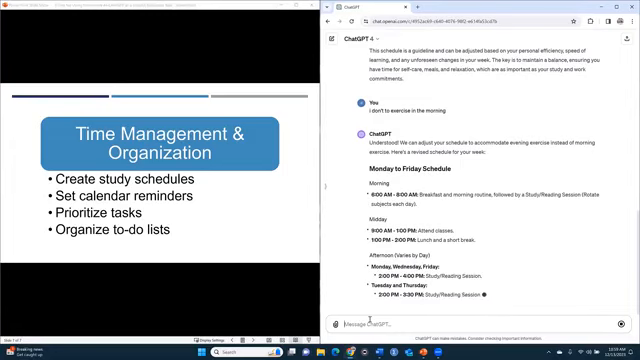
{"action": "scroll", "scroll_direction": "down", "scroll_amount": 3}
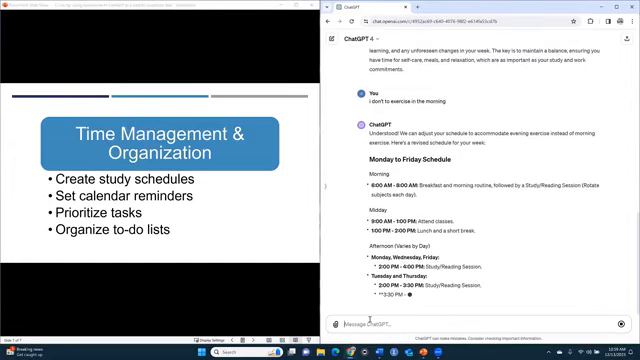